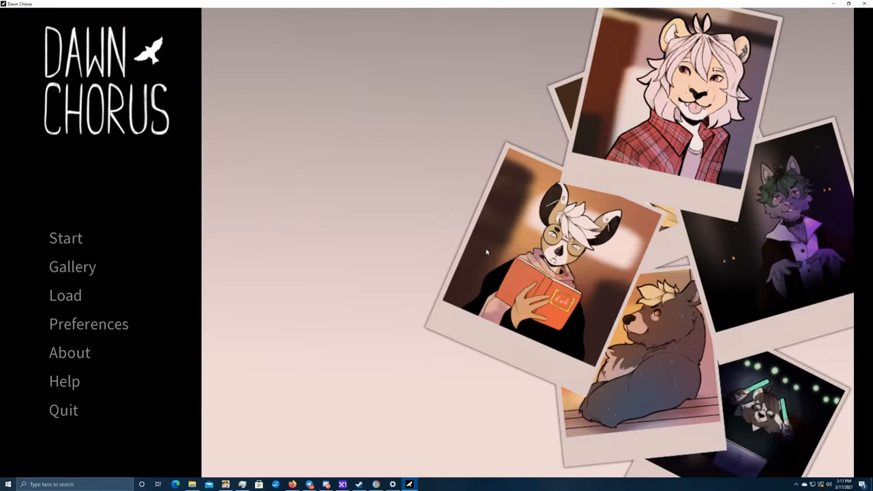
pyautogui.moveTo(168, 252)
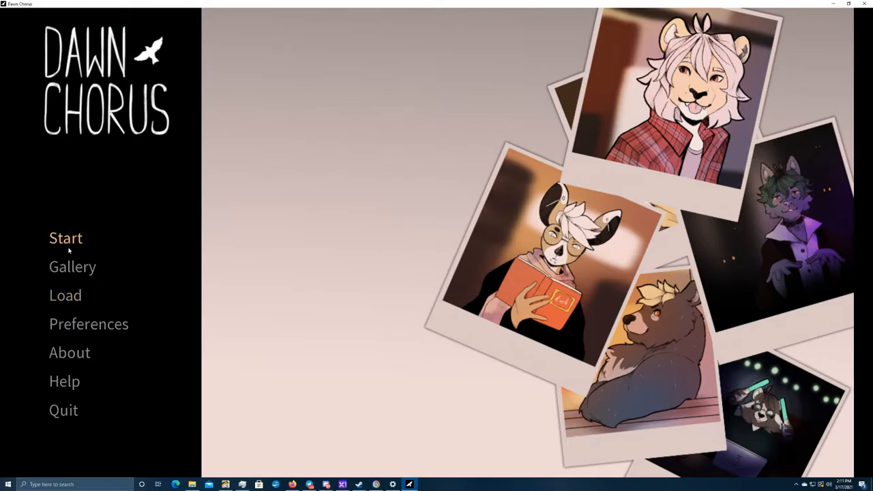
# From the Load screen's Quick saves page, load the top-left save resuming in the dining room with Rune
pyautogui.click(65, 295)
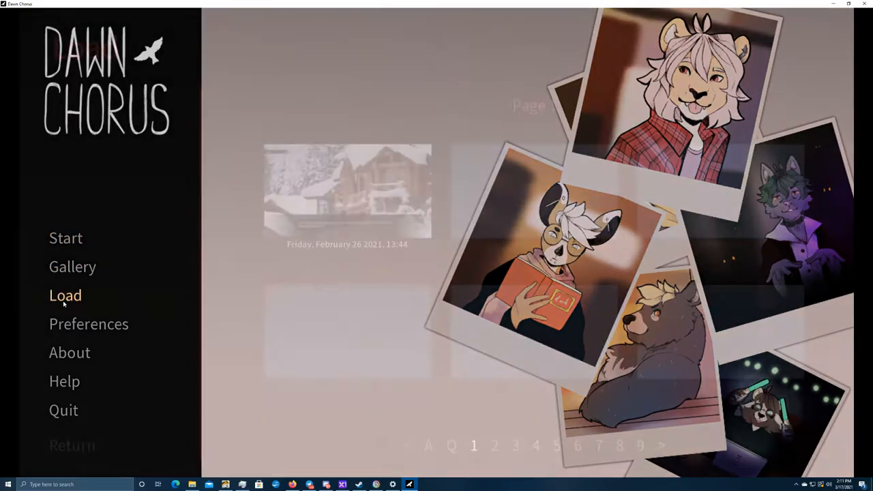
pyautogui.click(65, 295)
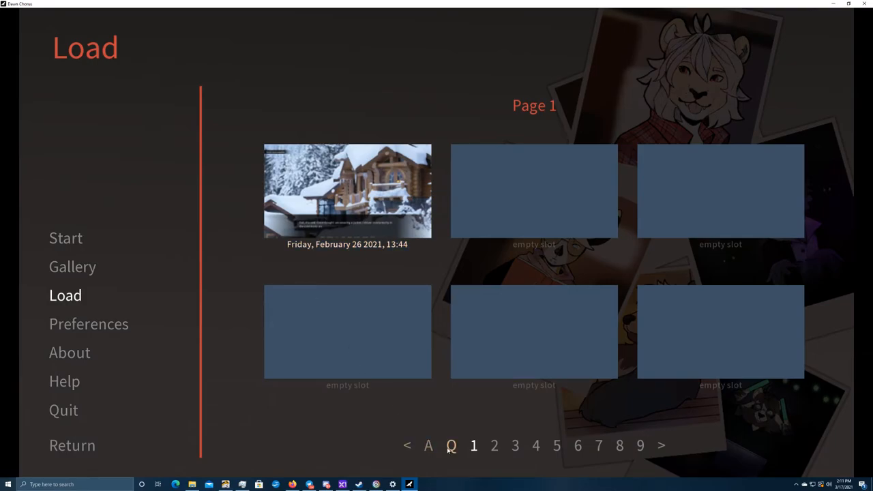
pyautogui.click(450, 444)
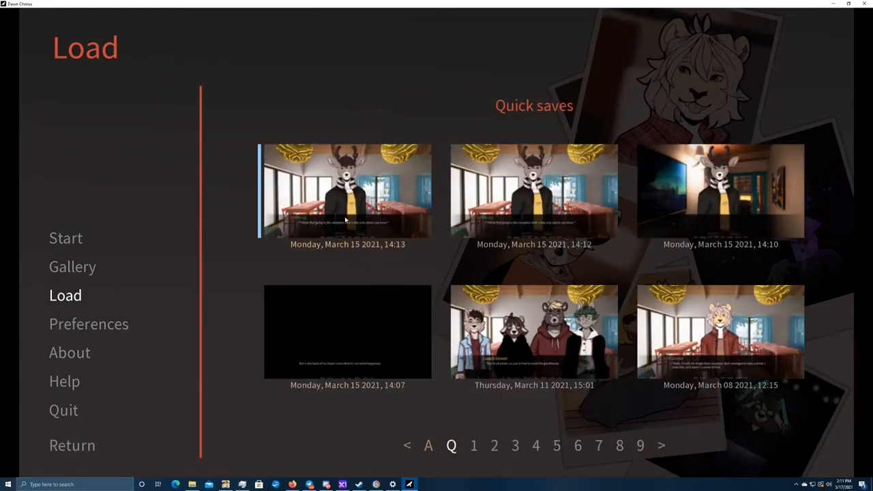
pyautogui.click(346, 190)
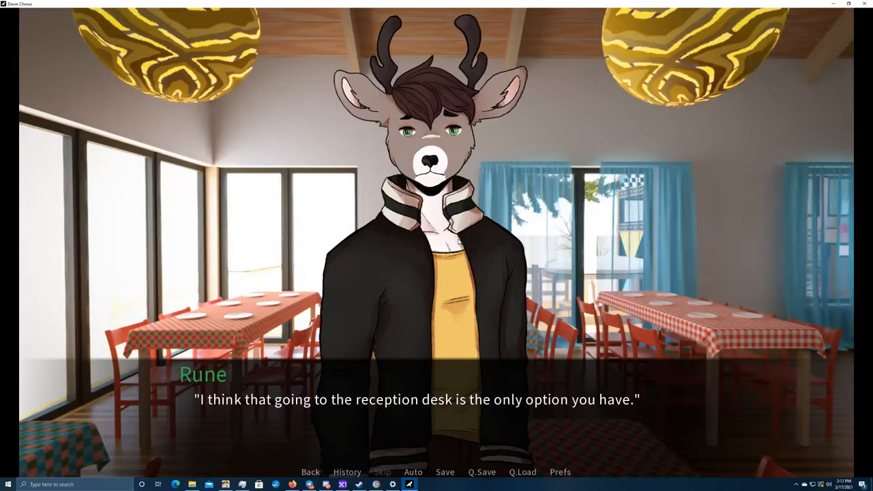
pyautogui.moveTo(98, 387)
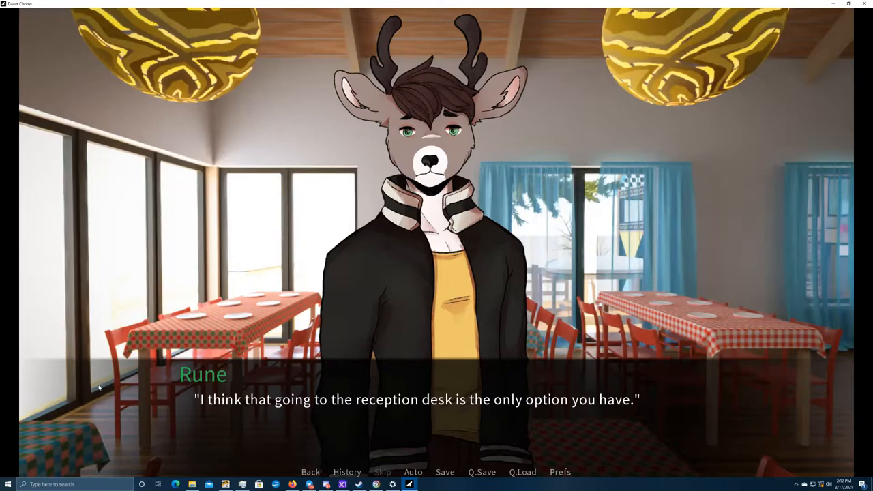
pyautogui.moveTo(115, 432)
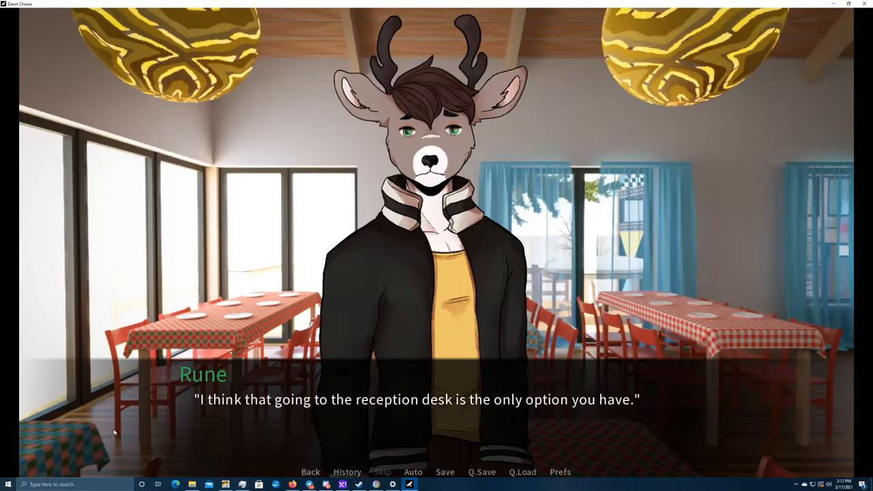
pyautogui.moveTo(82, 435)
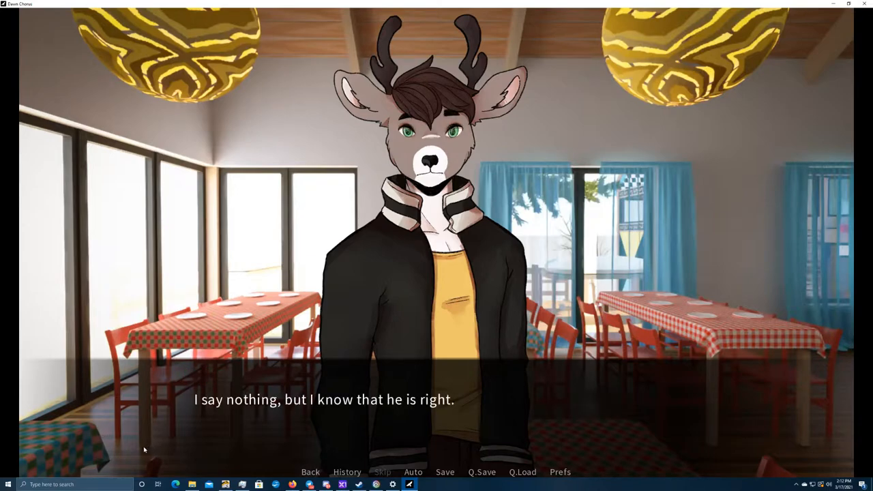
# Advance through the windowsill narration to noticing Rune at the window and the following dialogue
pyautogui.click(437, 273)
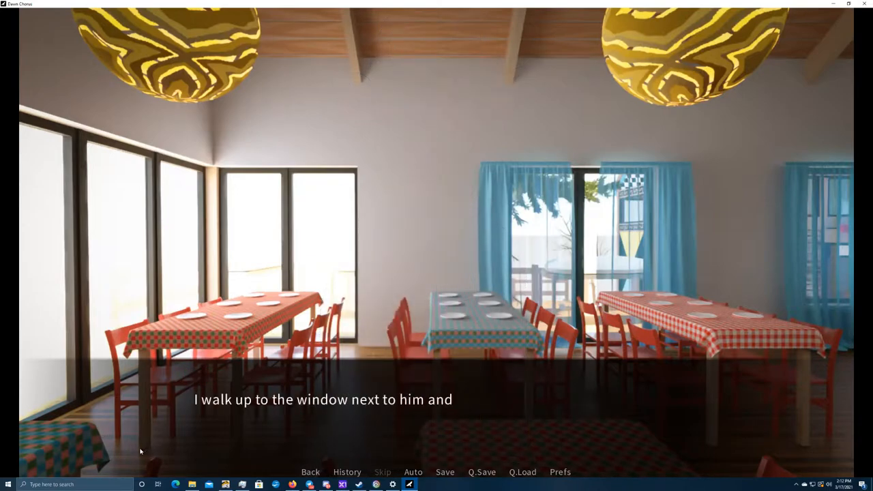
pyautogui.click(436, 307)
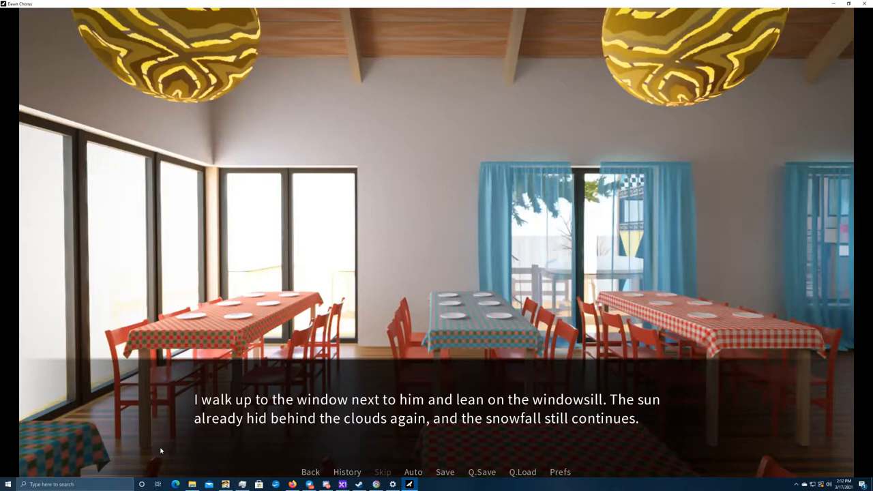
pyautogui.click(436, 272)
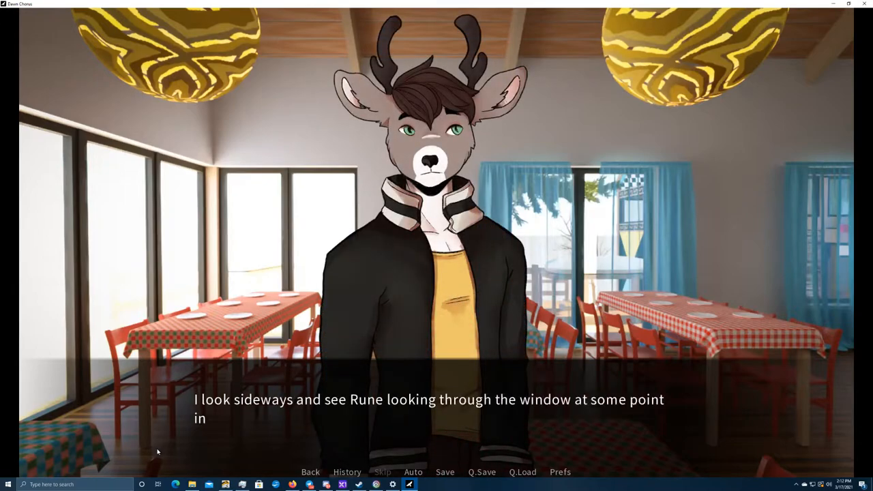
pyautogui.click(436, 273)
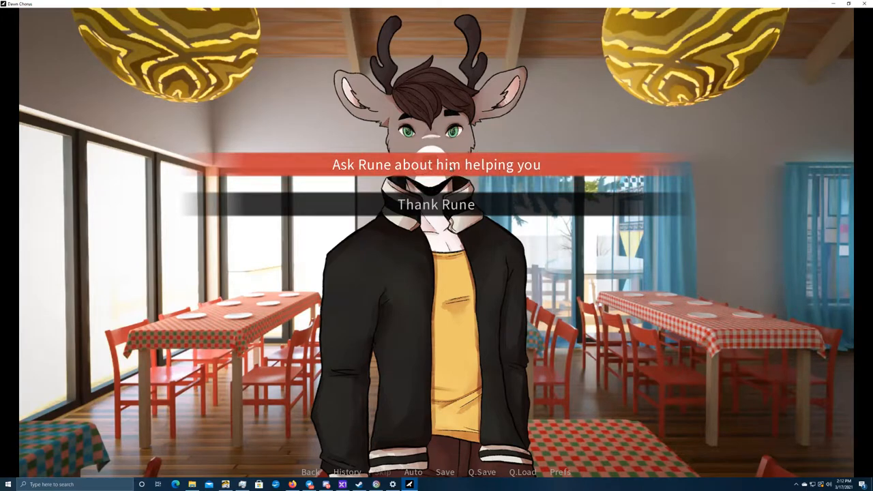
pyautogui.moveTo(436, 205)
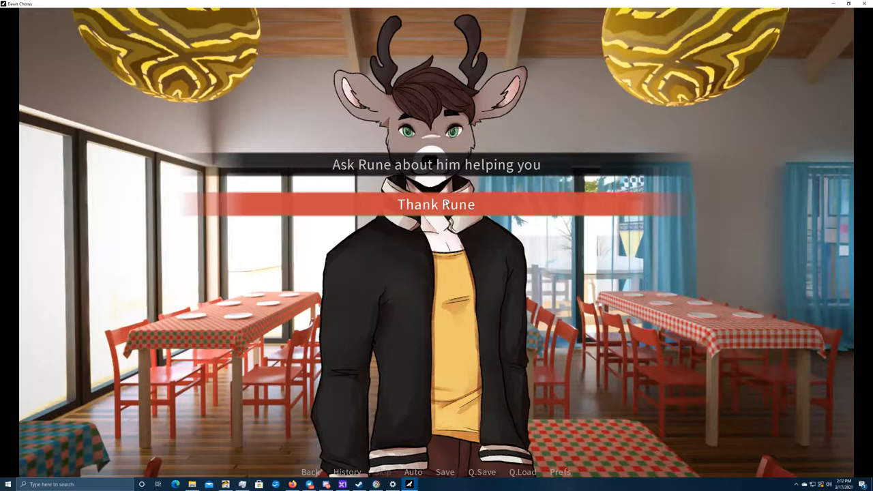
# Choose the 'Thank Rune' option so the conversation continues toward the fade to black
pyautogui.click(436, 204)
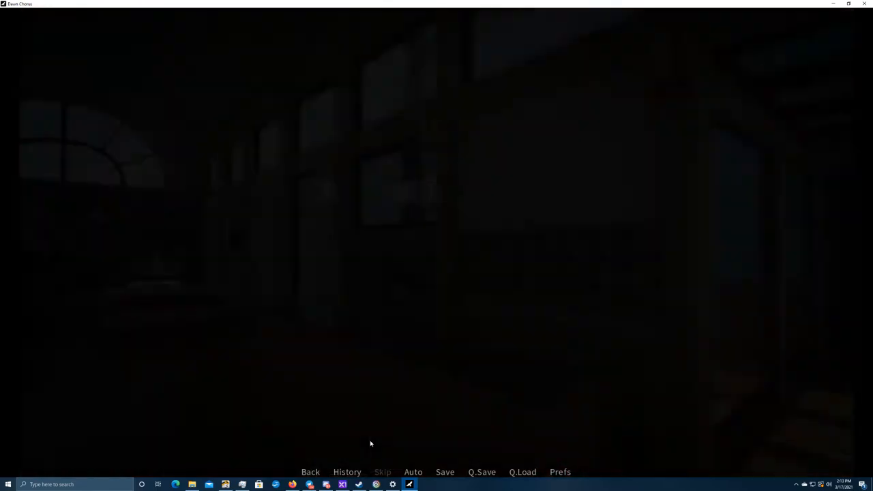
# Continue past the dark transition into the lodge reception desk scene
pyautogui.click(482, 472)
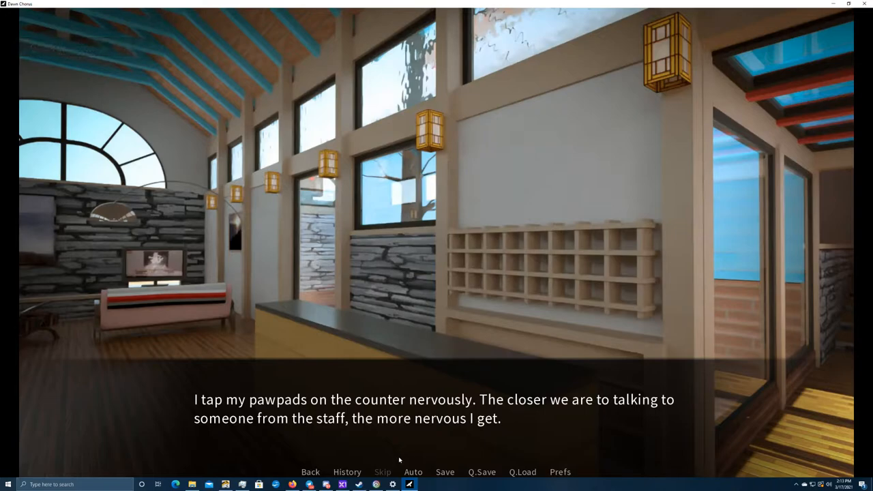
pyautogui.moveTo(399, 461)
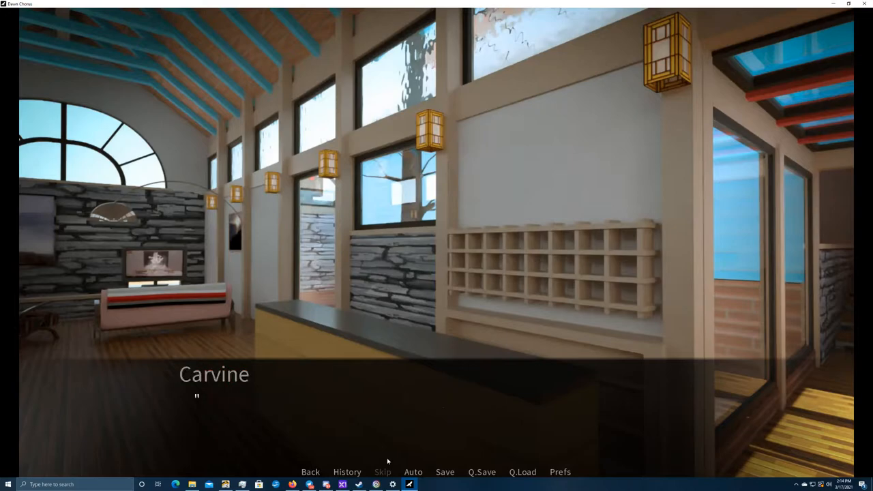
# Advance through Carvine's lost-key question and the janitor's reply and question to Rune's reassurance
pyautogui.click(332, 439)
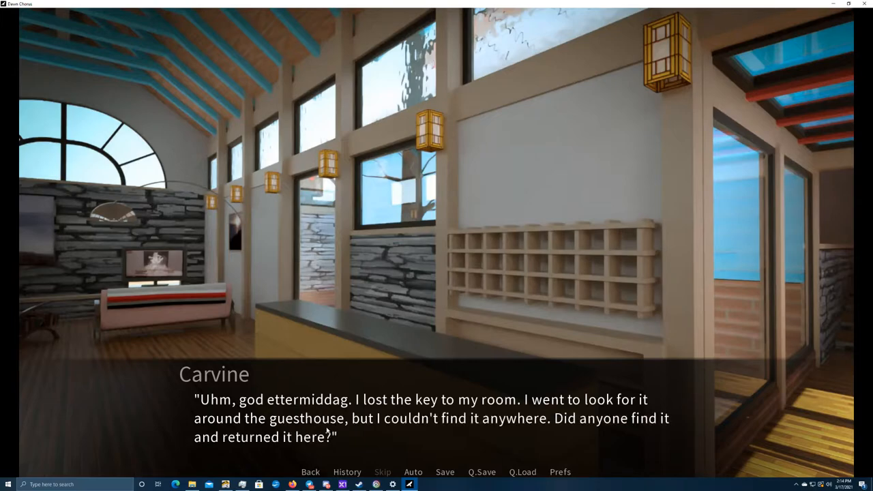
pyautogui.moveTo(381, 431)
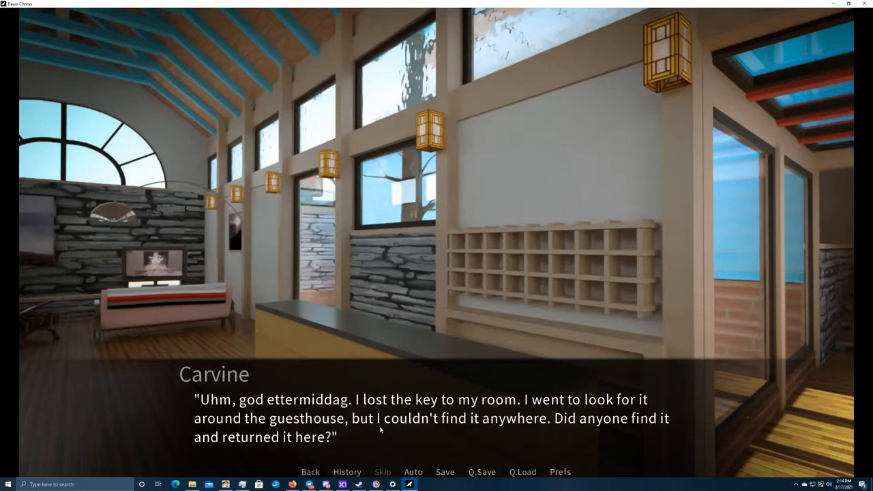
pyautogui.click(436, 410)
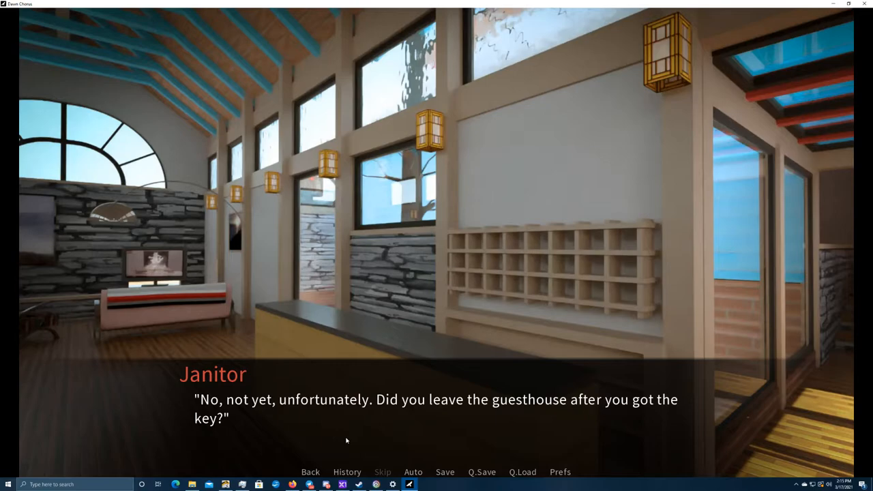
pyautogui.click(347, 439)
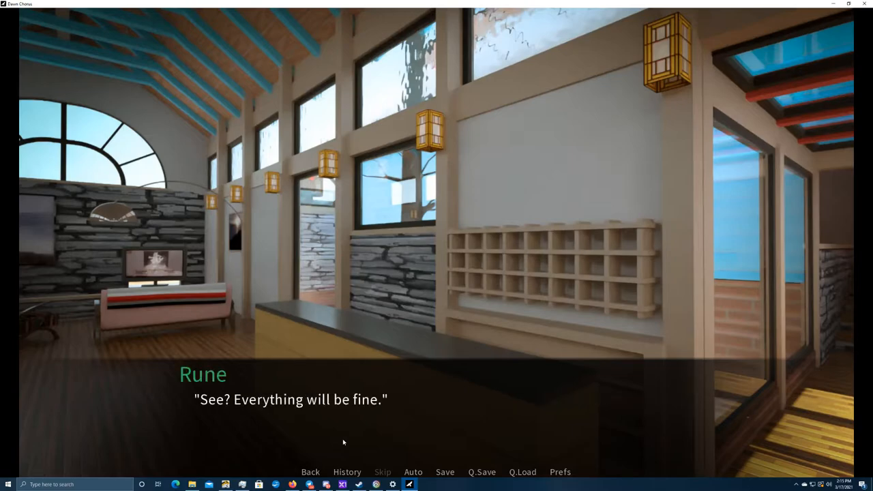
# Read through the janitor's flip-phone call, Carvine's worked-up thoughts, and Rune saying he worries too much
pyautogui.click(344, 442)
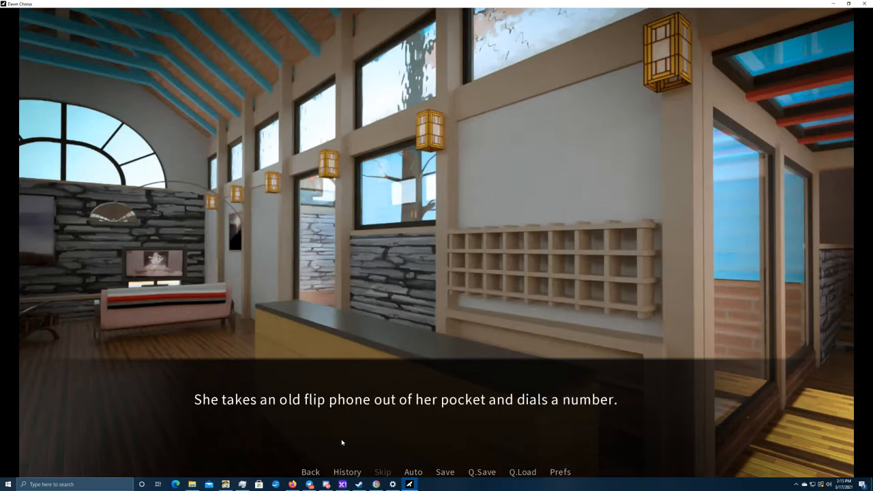
pyautogui.click(341, 442)
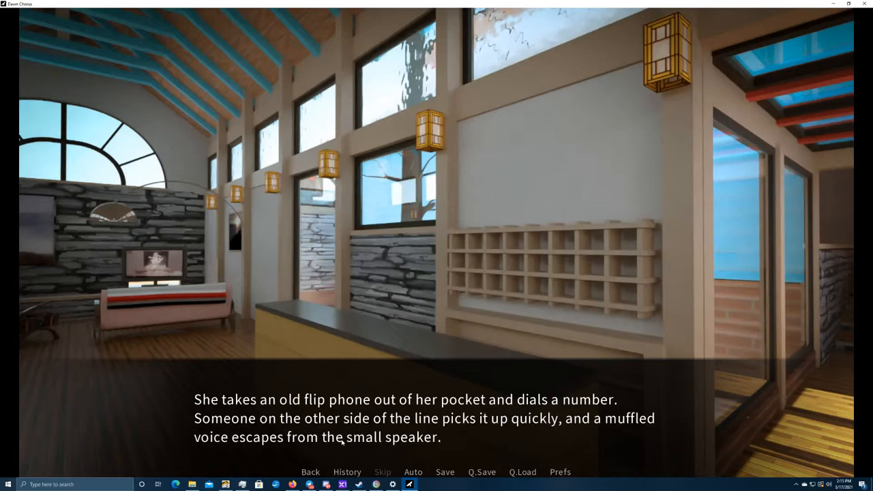
pyautogui.click(428, 443)
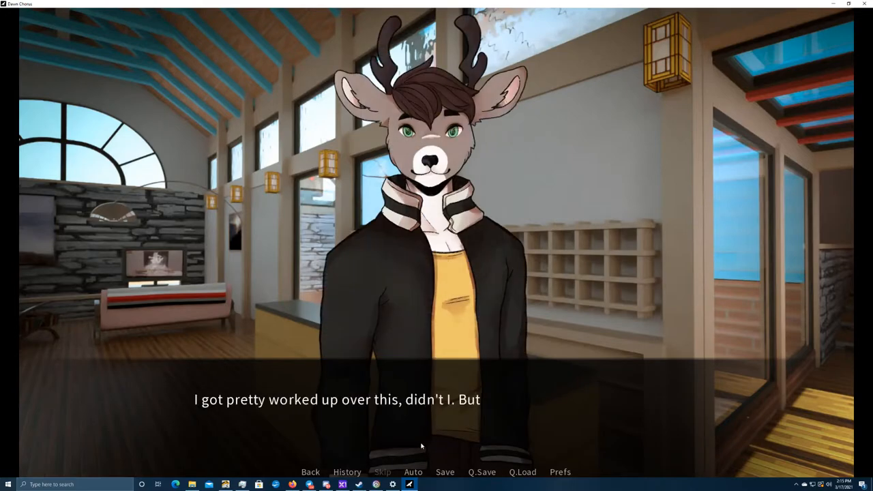
pyautogui.click(420, 448)
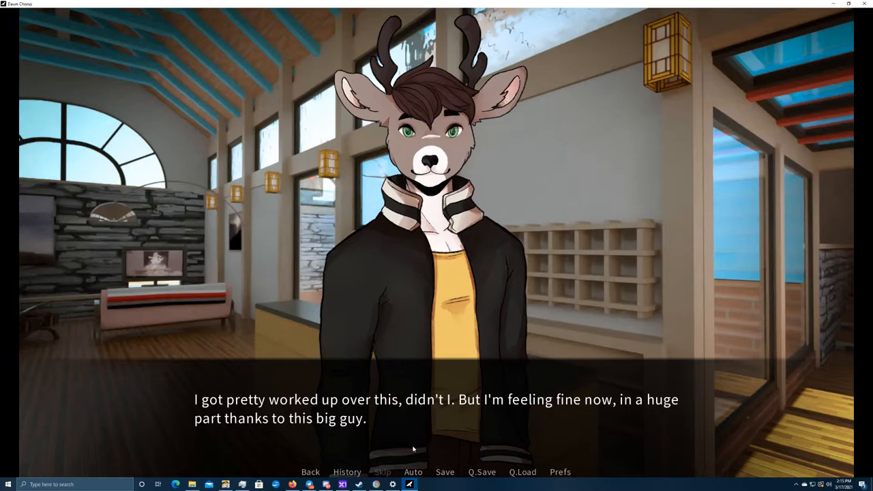
pyautogui.click(412, 447)
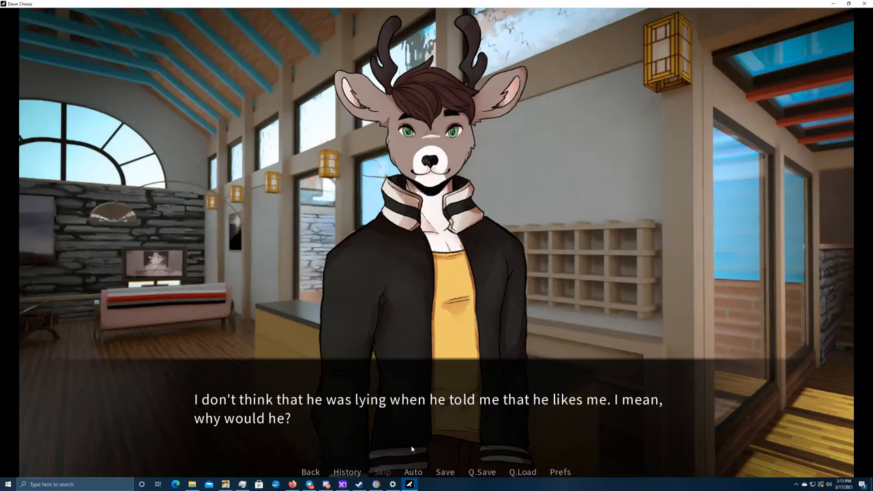
pyautogui.click(428, 409)
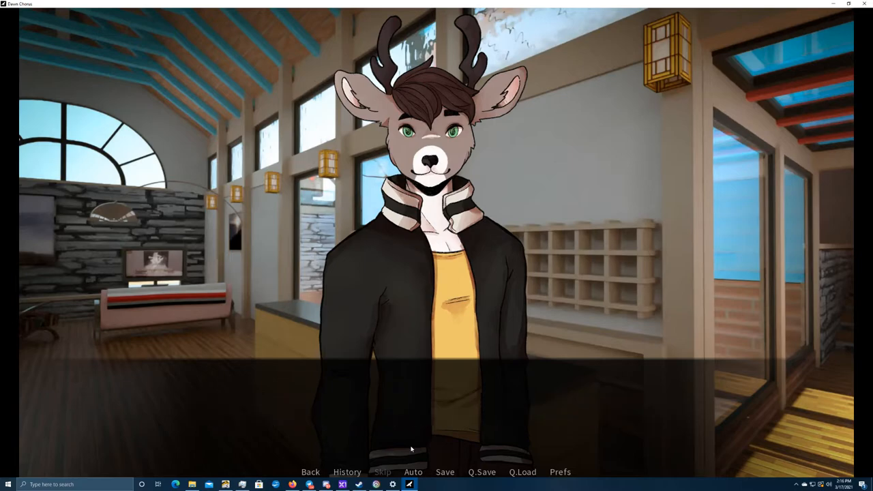
pyautogui.click(412, 449)
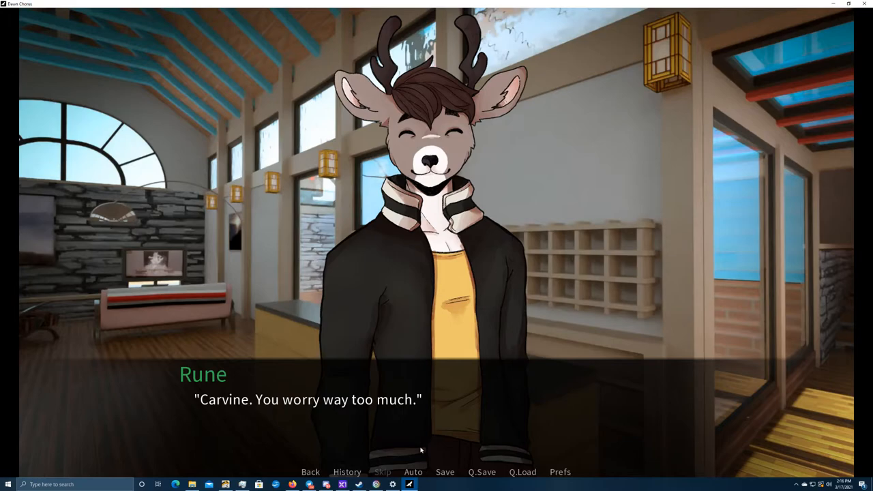
pyautogui.click(420, 450)
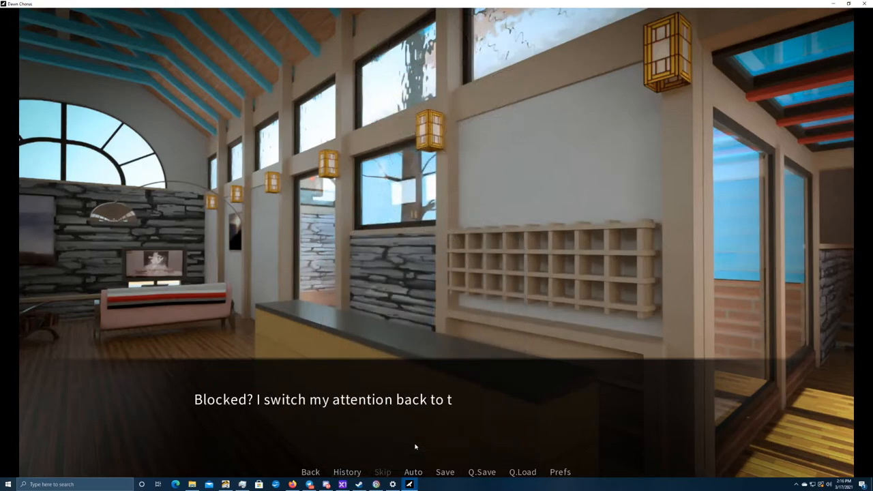
# Reveal the rest of the attention-switching narration leading to the janitor's bathroom kit offer
pyautogui.click(411, 448)
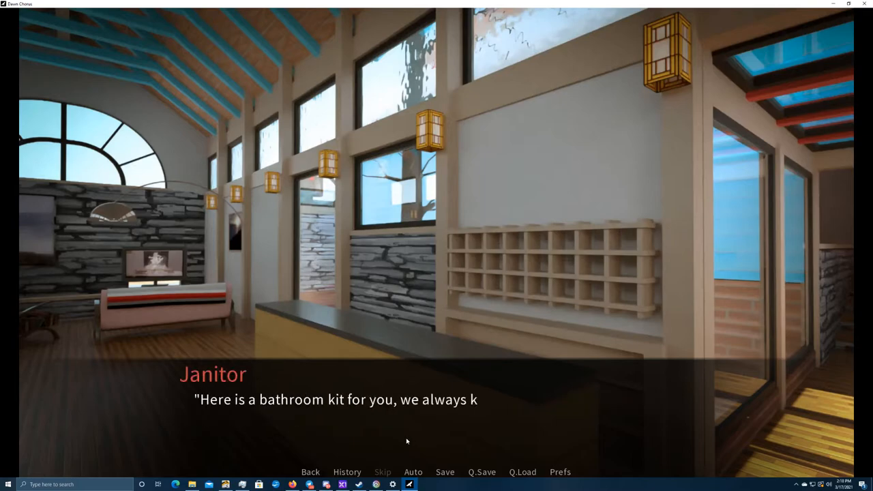
# Advance past the janitor handing over the kit in a cloth pouch and apologising, into the next narration
pyautogui.click(406, 442)
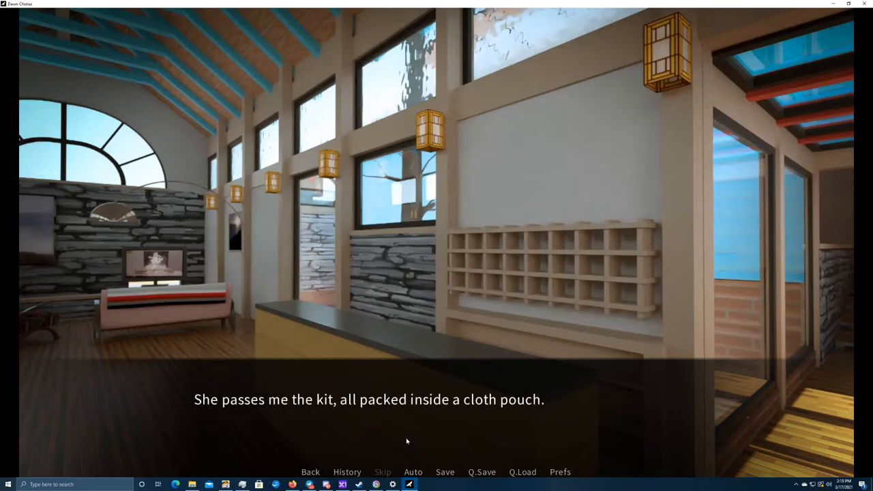
pyautogui.click(406, 442)
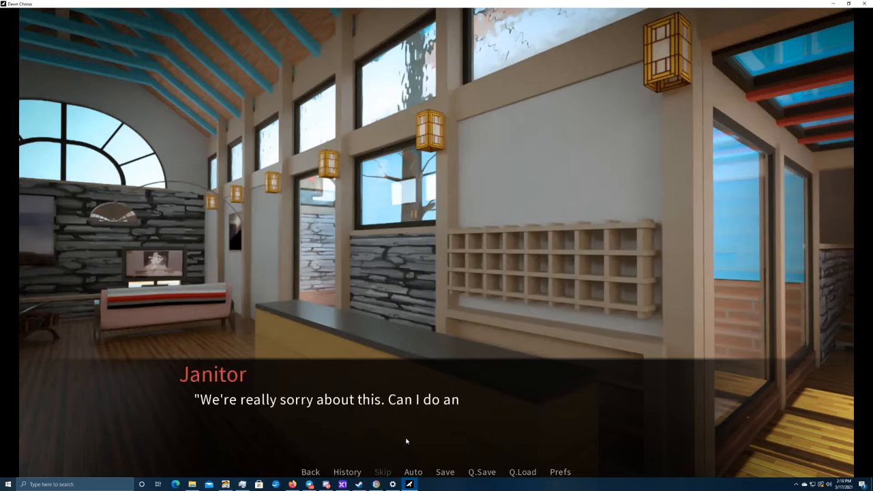
pyautogui.click(407, 441)
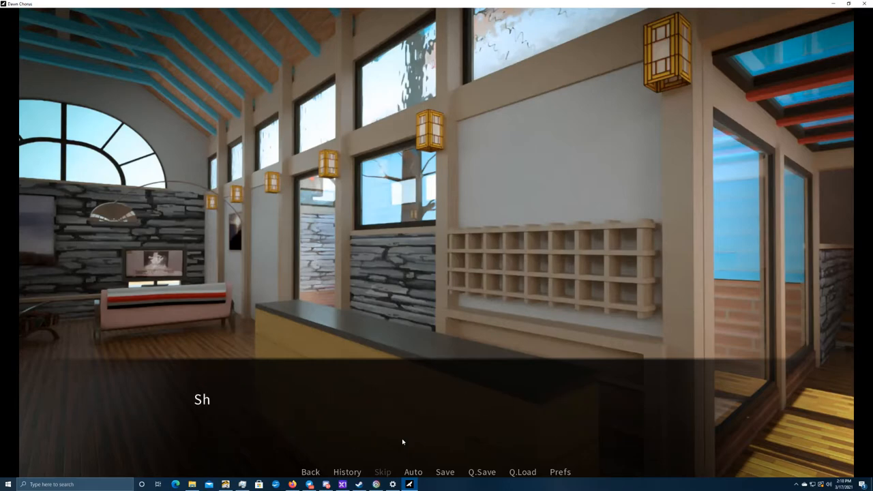
pyautogui.click(402, 409)
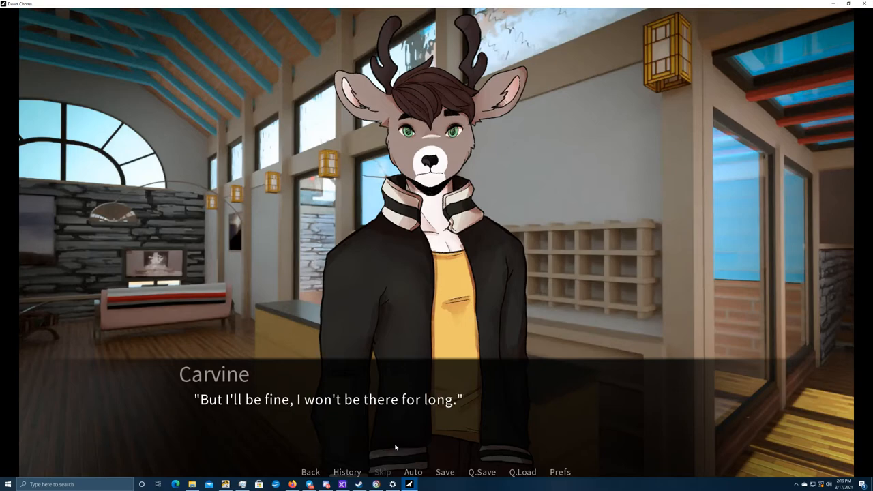
# Move past Carvine's 'I won't stay long' reassurance to the agree-with-Rune or go-anyway choice
pyautogui.click(436, 403)
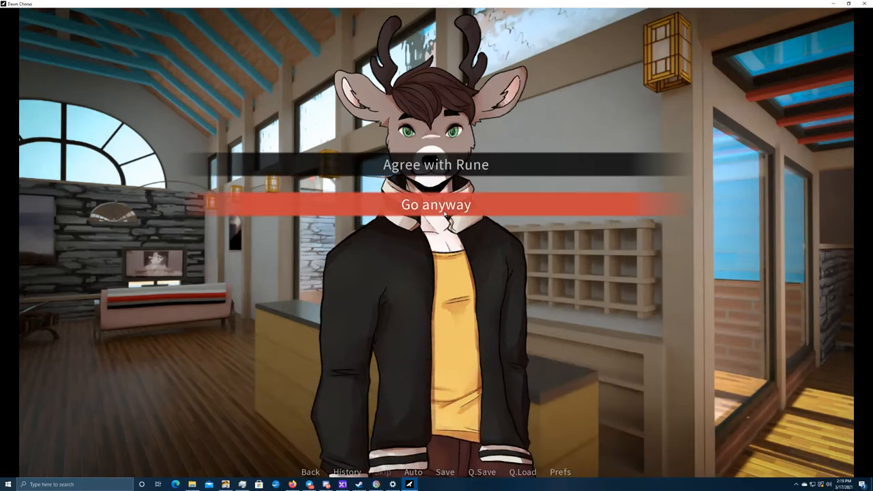
# Agree that Rune might be right, read his coat offer, and reach the lamp-lit hallway narration
pyautogui.click(436, 205)
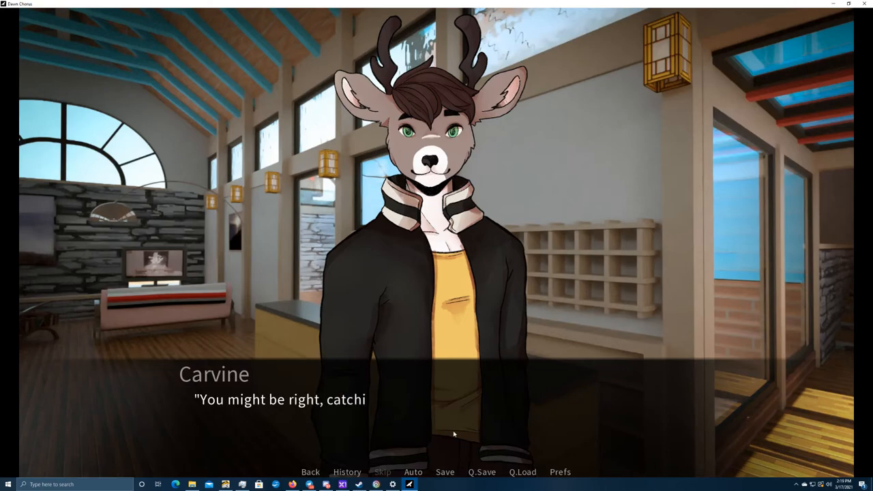
pyautogui.click(450, 436)
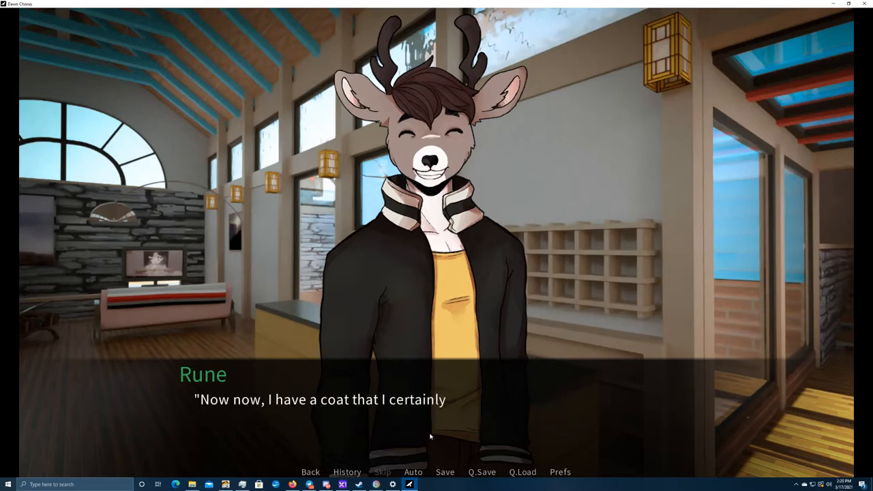
pyautogui.click(430, 437)
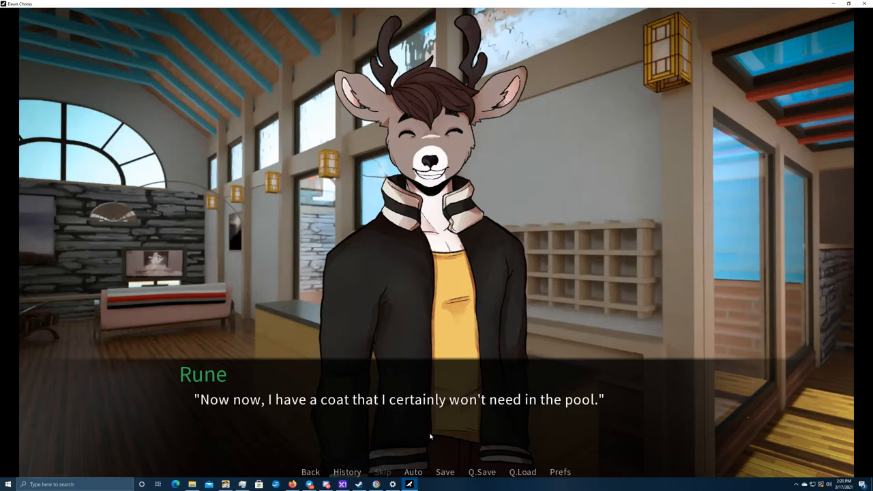
pyautogui.click(430, 437)
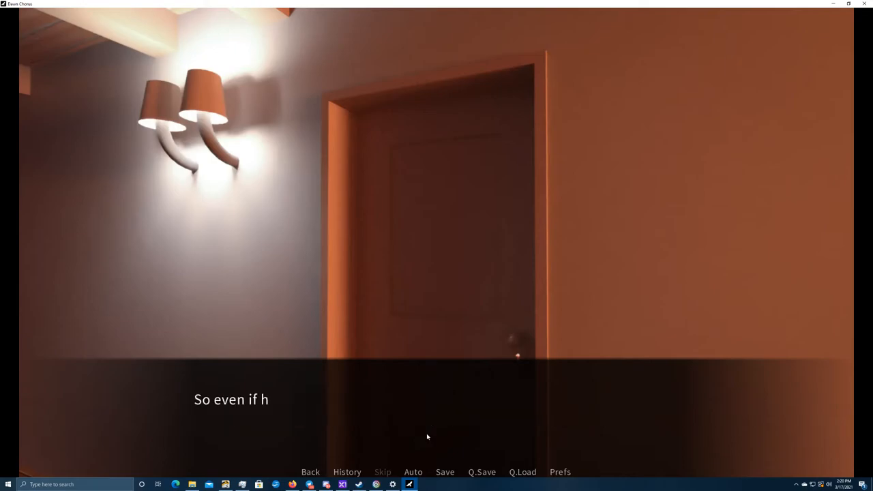
pyautogui.click(428, 437)
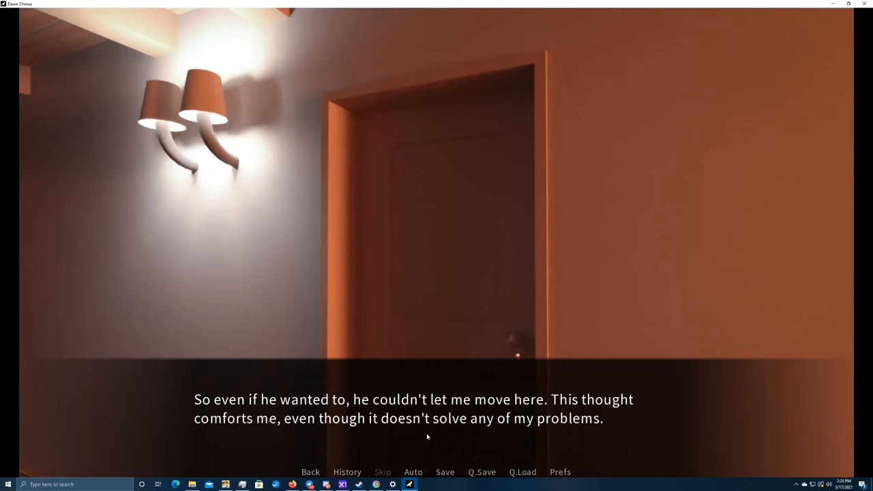
# Advance the dialogue through Rune's hallway lines and the trench coat handover narration
pyautogui.click(428, 436)
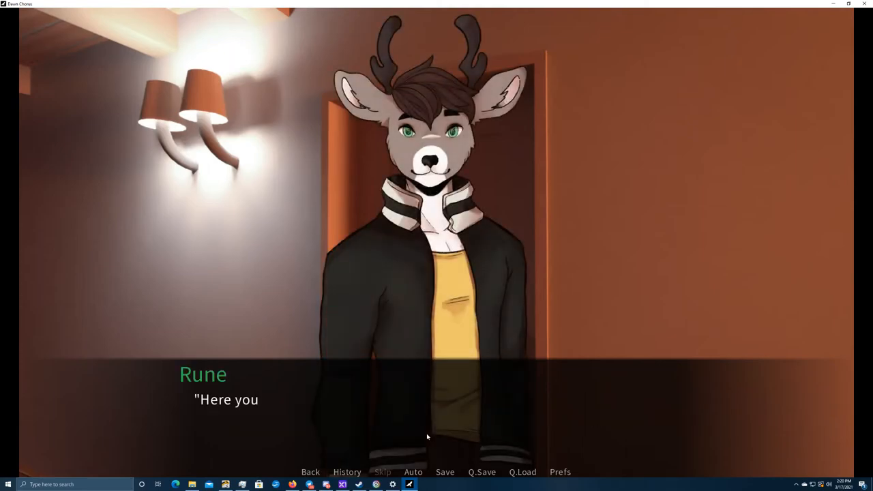
pyautogui.click(428, 436)
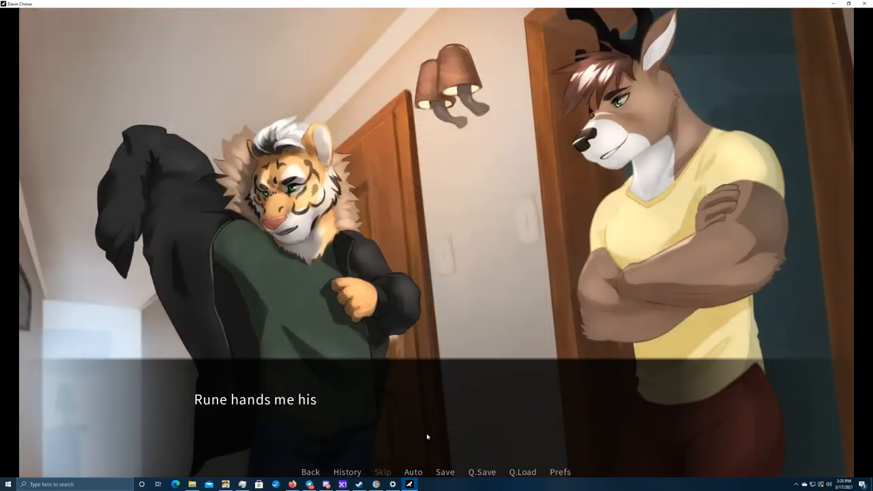
pyautogui.click(428, 436)
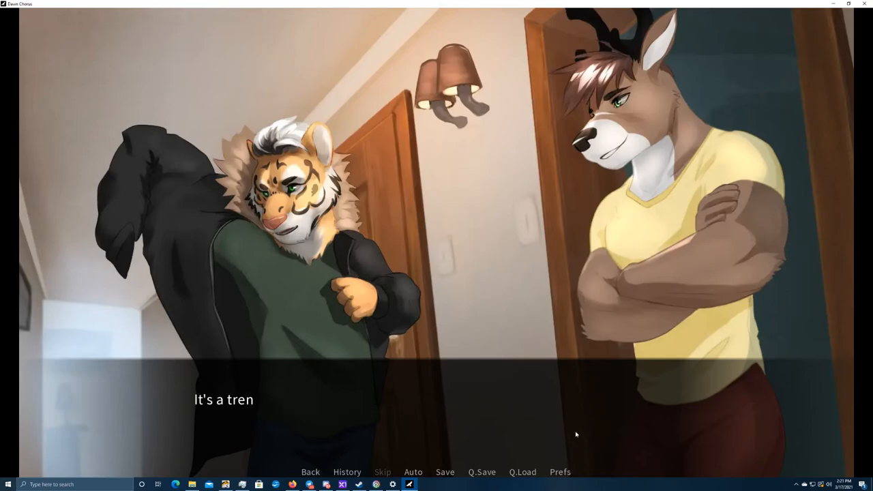
pyautogui.click(437, 273)
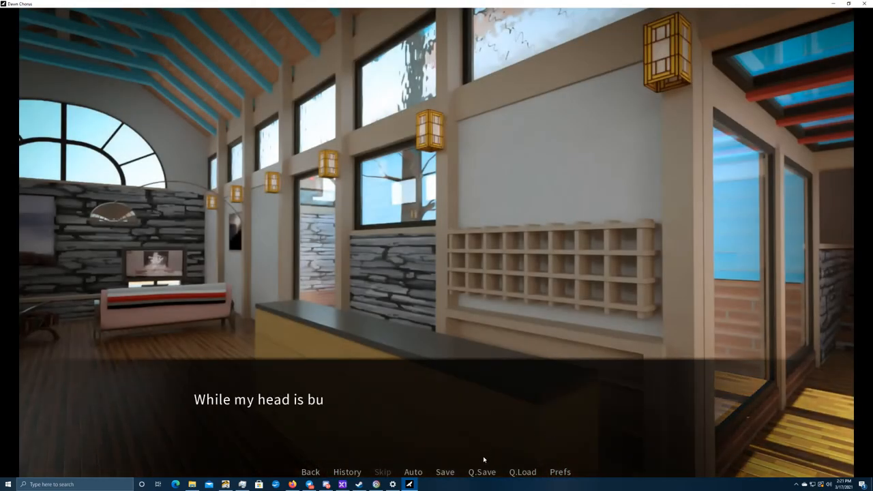
pyautogui.click(481, 472)
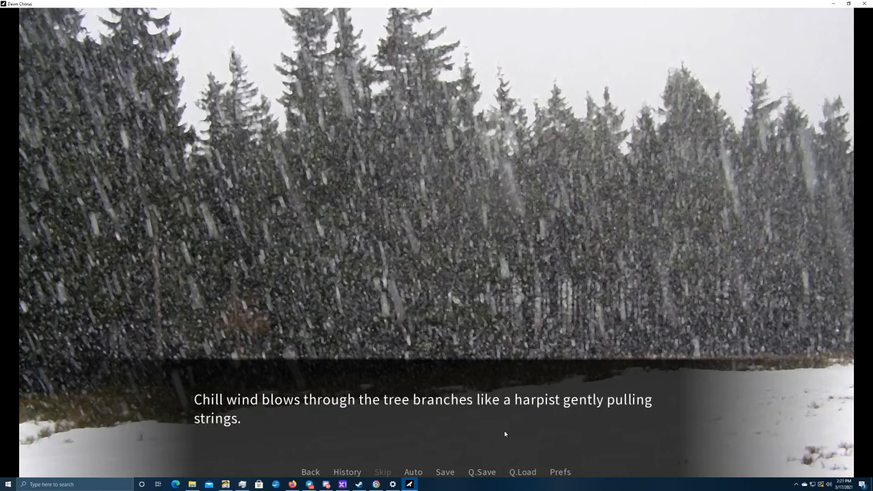
pyautogui.moveTo(493, 435)
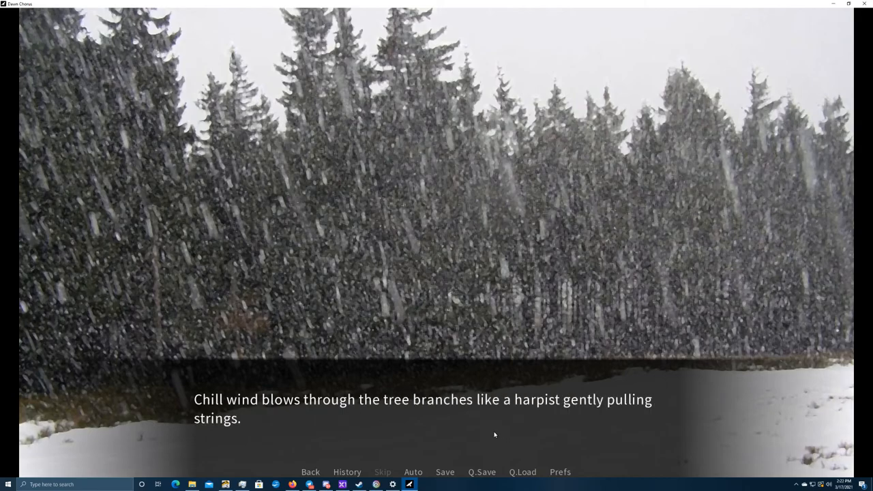
# Advance past the chill wind and bus departure lines into the sunlit snowy forest "click!" scene
pyautogui.click(494, 434)
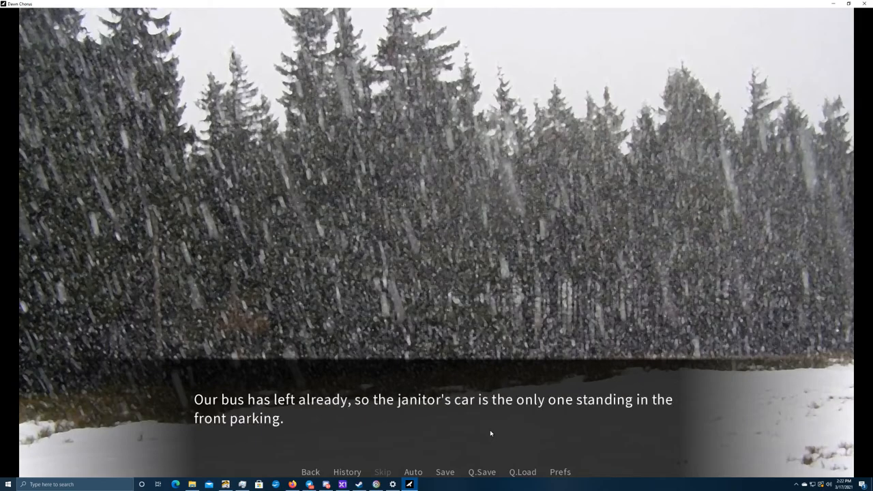
pyautogui.click(489, 434)
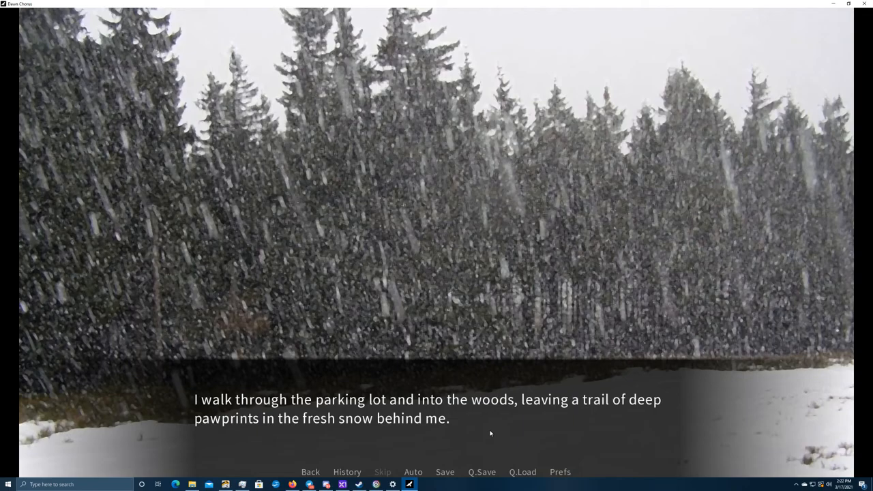
pyautogui.click(489, 434)
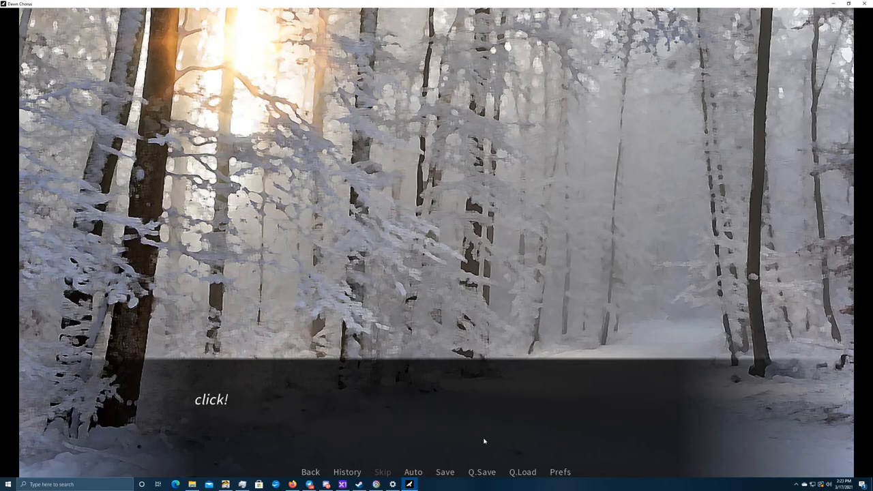
# Advance to "I open my eyes..." and quick-save the game with Q.Save
pyautogui.click(484, 441)
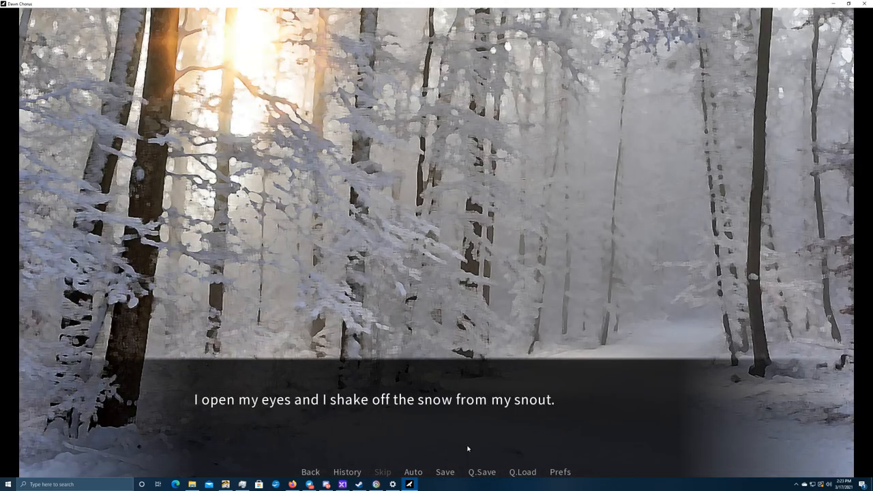
pyautogui.moveTo(452, 425)
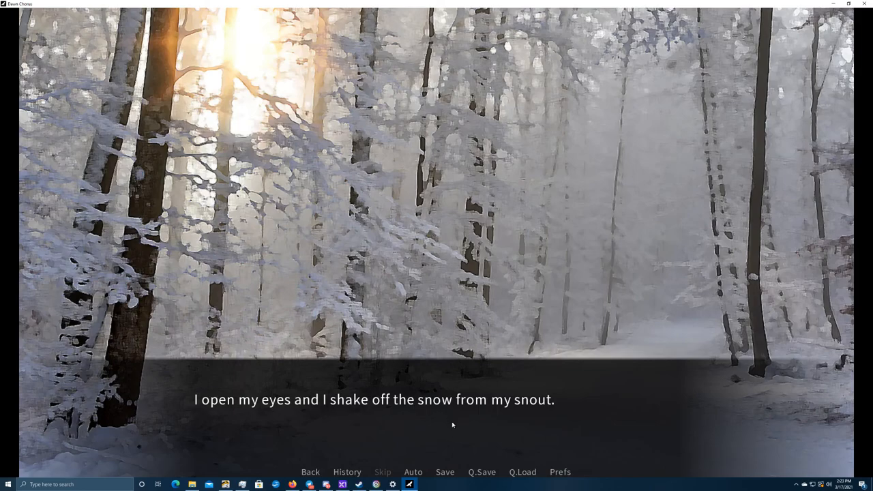
pyautogui.click(481, 471)
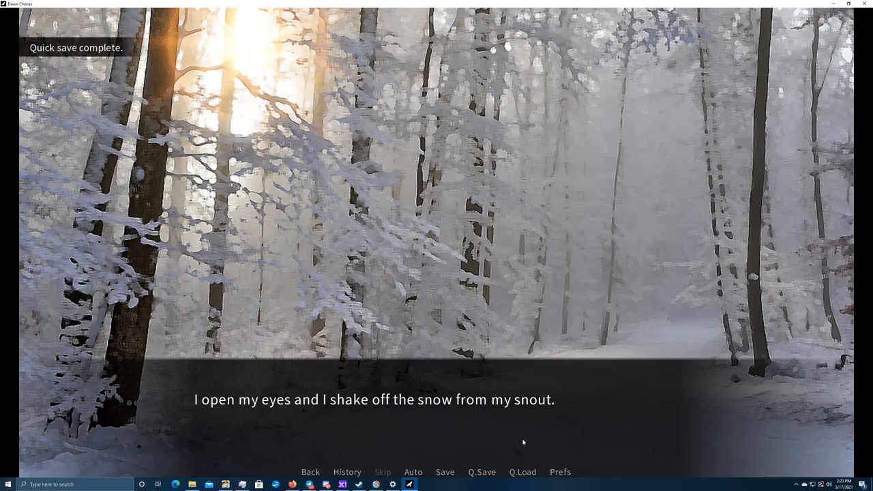